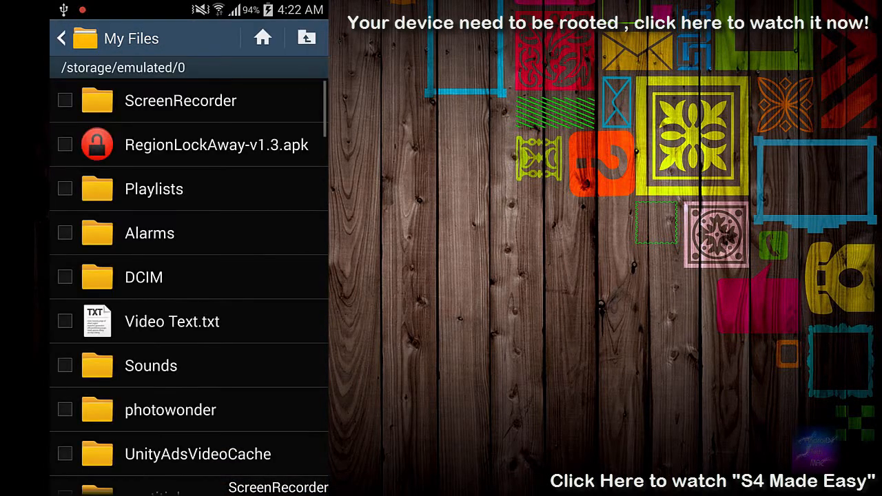
Launch RegionLockAway-v1.3.apk from My Files and go to Settings from the Install blocked dialog.
{"action": "left_click", "coordinate": [215, 145]}
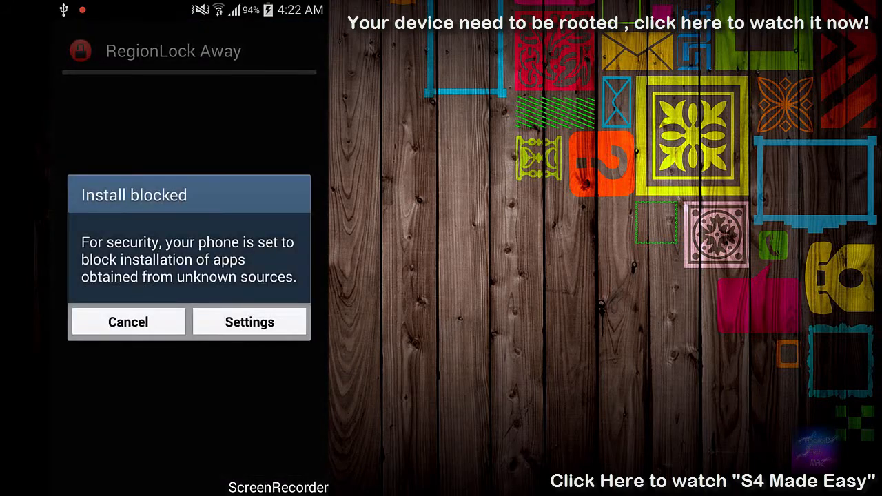
{"action": "left_click", "coordinate": [249, 322]}
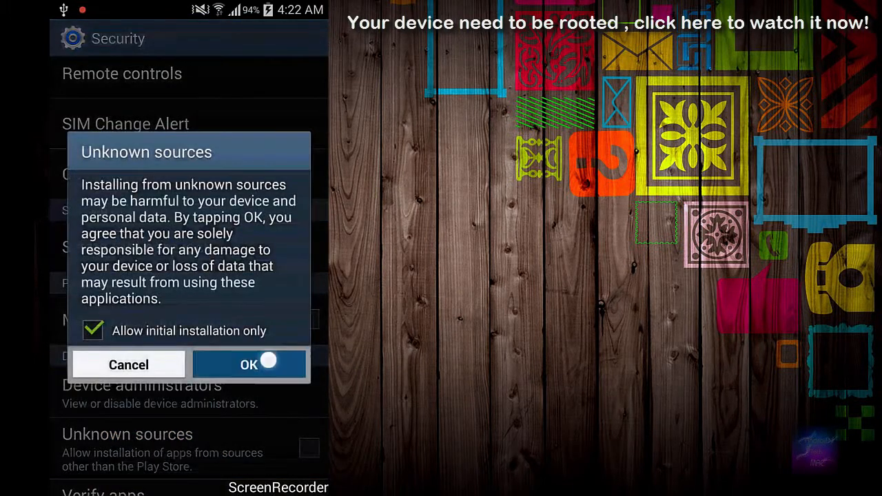
Allow unknown sources, install RegionLock Away via the Package Installer and finish with Done.
{"action": "left_click", "coordinate": [248, 363]}
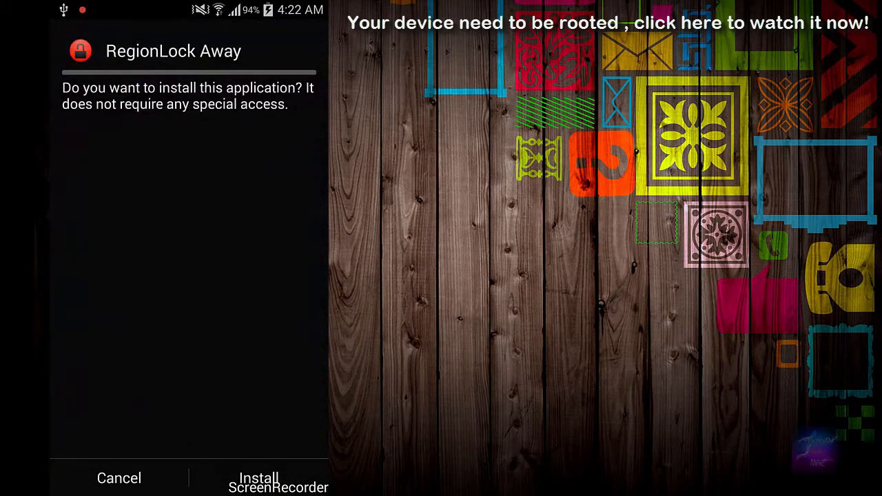
{"action": "left_click", "coordinate": [259, 477]}
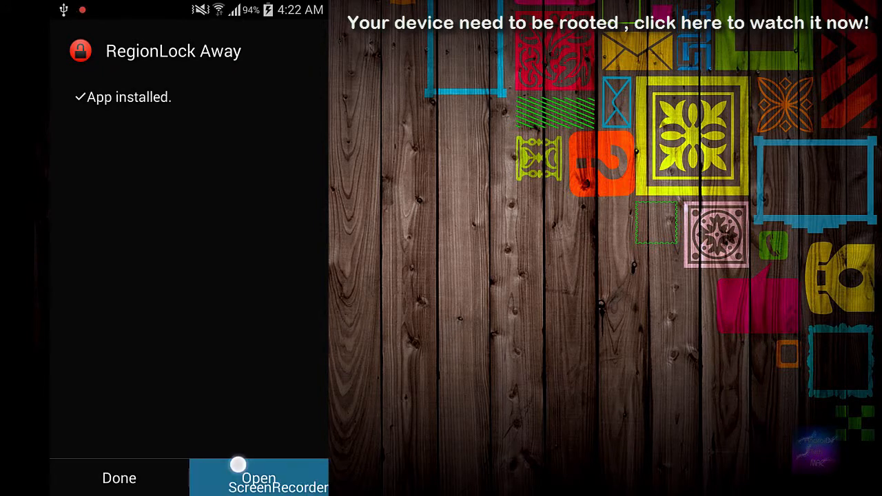
{"action": "left_click", "coordinate": [259, 477]}
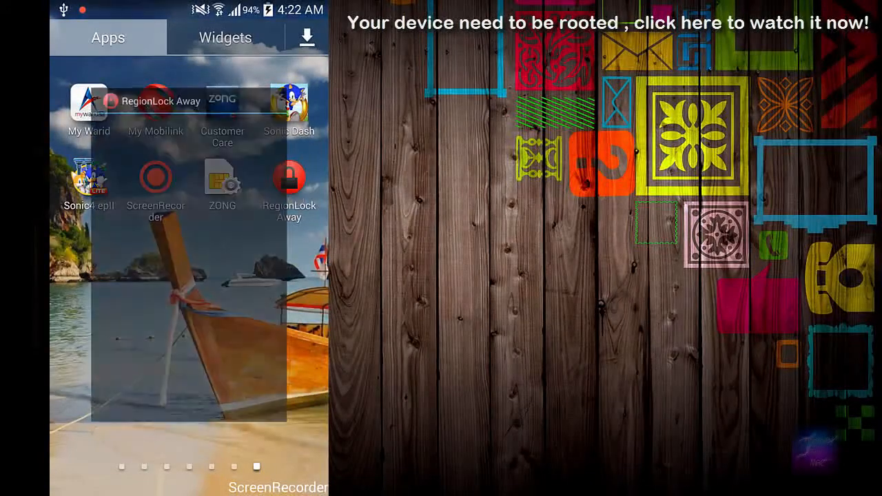
Launch RegionLock Away and dismiss the purchase reminder and Follow me prompt to reach its main list.
{"action": "left_click", "coordinate": [290, 178]}
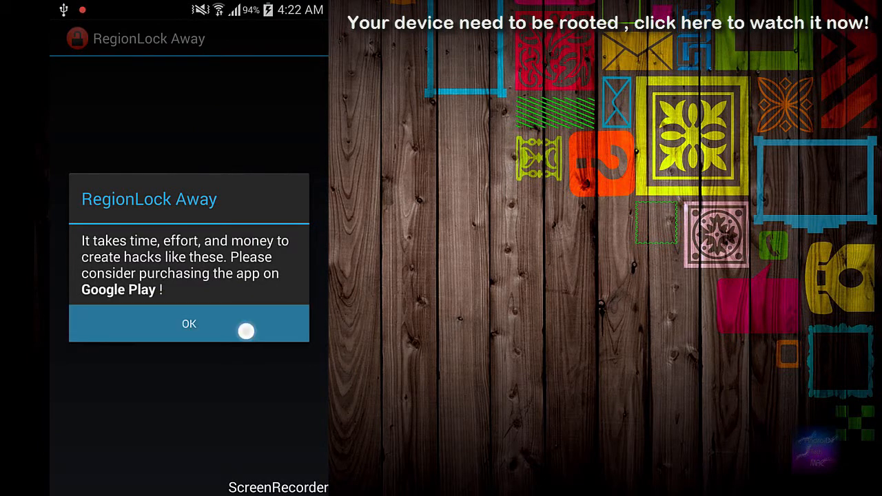
{"action": "left_click", "coordinate": [189, 324]}
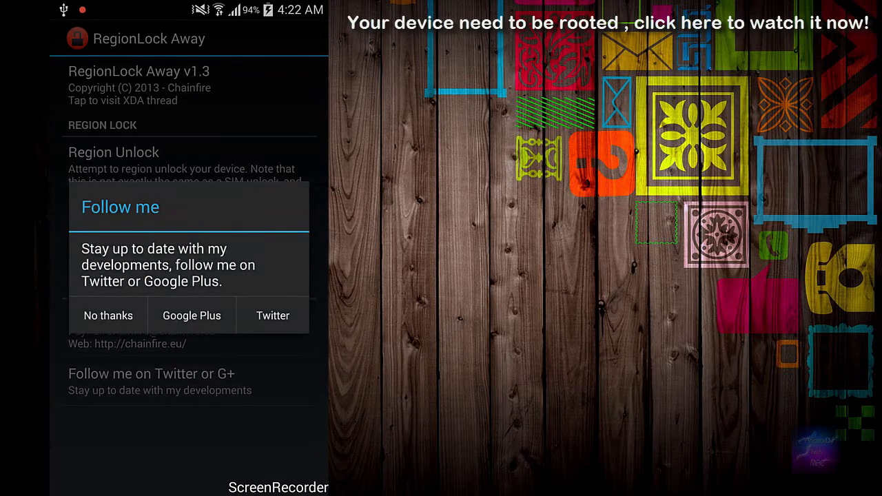
{"action": "left_click", "coordinate": [108, 316]}
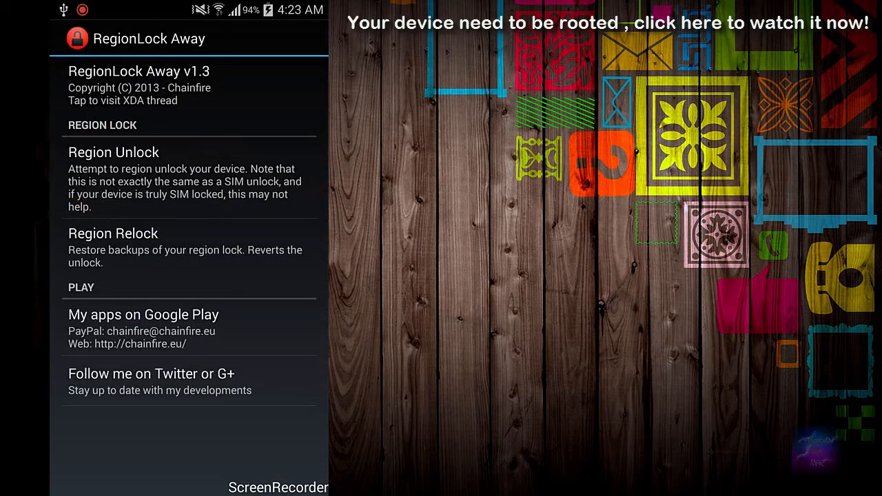
Start Region Unlock, grant the Superuser request and acknowledge the root access failure notice.
{"action": "left_click", "coordinate": [113, 152]}
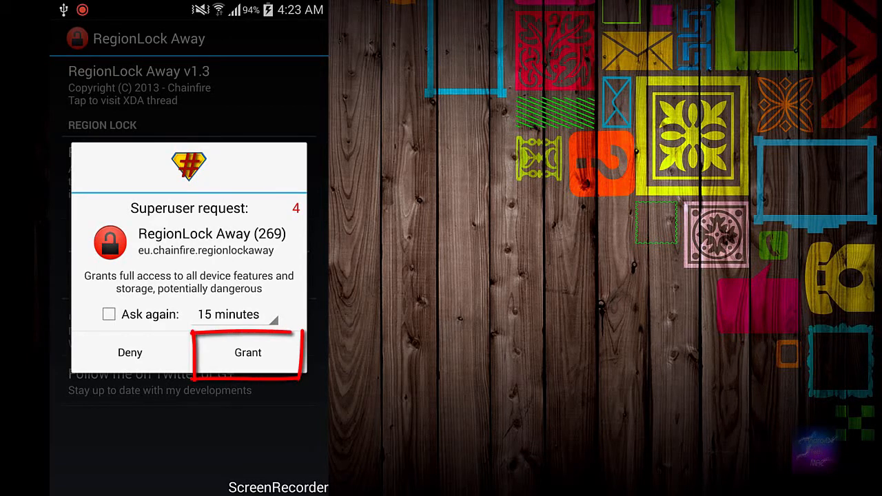
{"action": "left_click", "coordinate": [130, 352]}
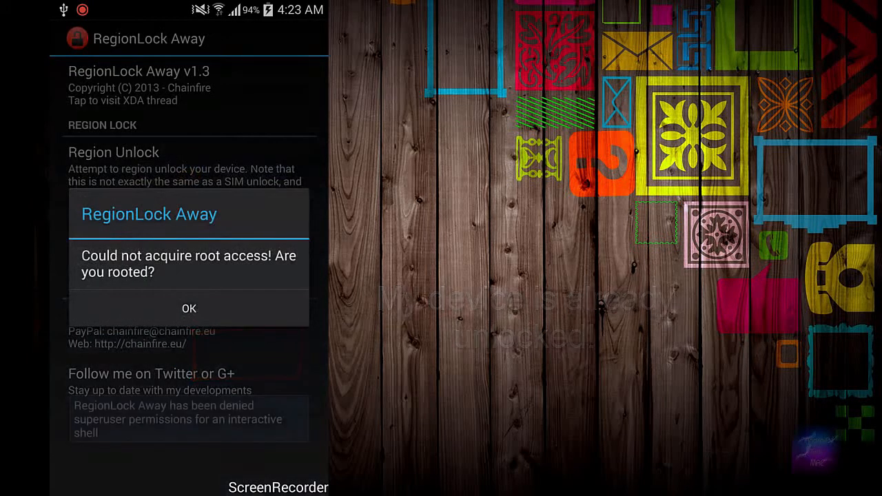
{"action": "left_click", "coordinate": [189, 309]}
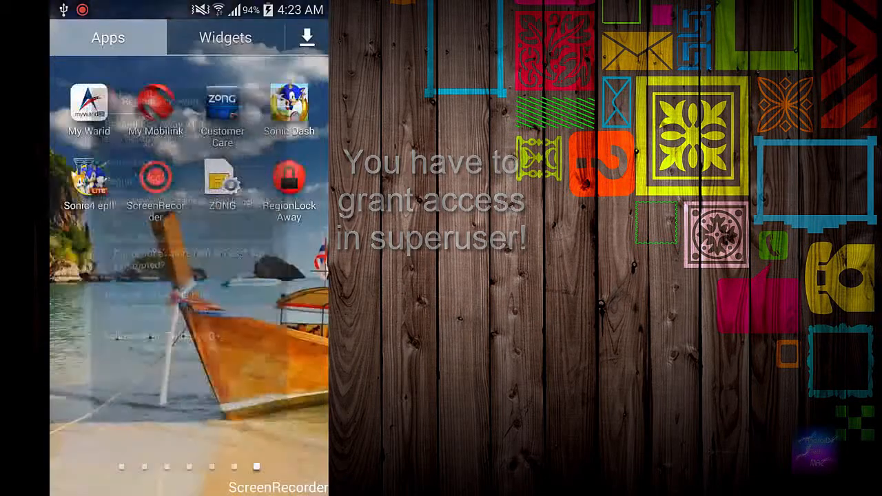